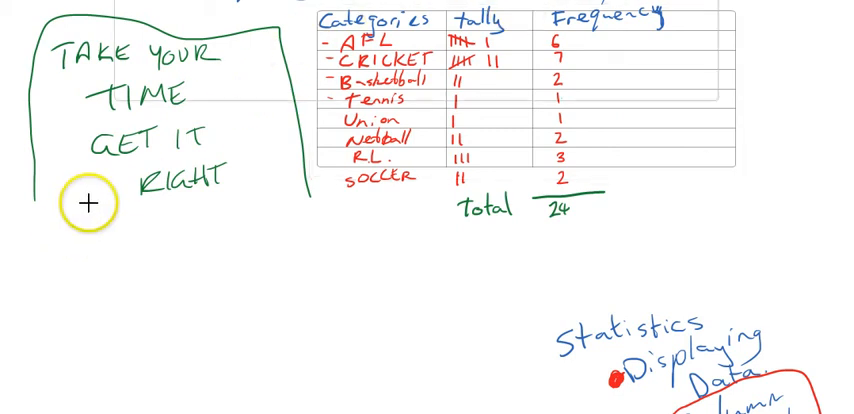
# - Draw the vertical axis down from under the note and the horizontal axis along the bottom
pyautogui.moveTo(88, 200); pyautogui.dragTo(88, 378)
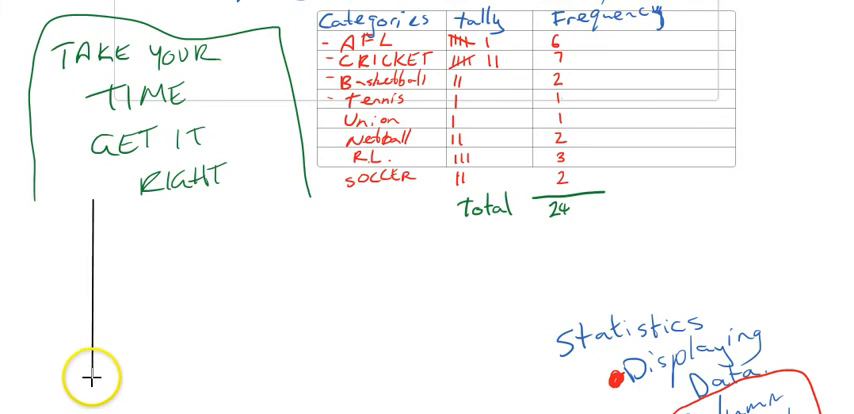
pyautogui.moveTo(84, 378); pyautogui.dragTo(460, 382)
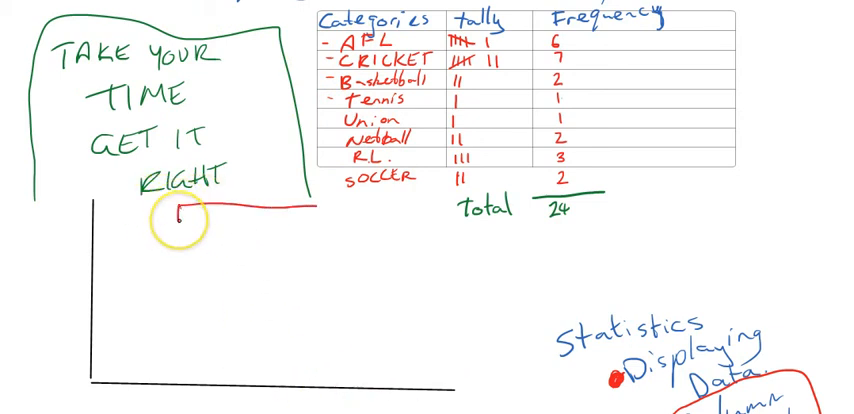
# - Write the red title FAVOURITE SPORTS in the box above the axes
pyautogui.write('FAVOURITE SPORTS.')
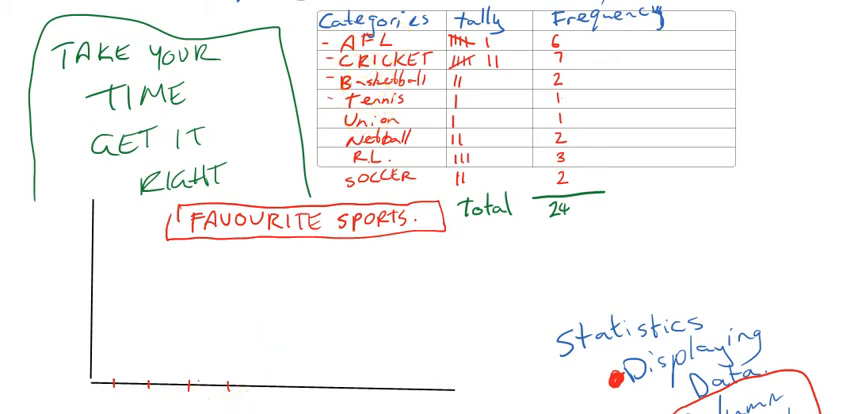